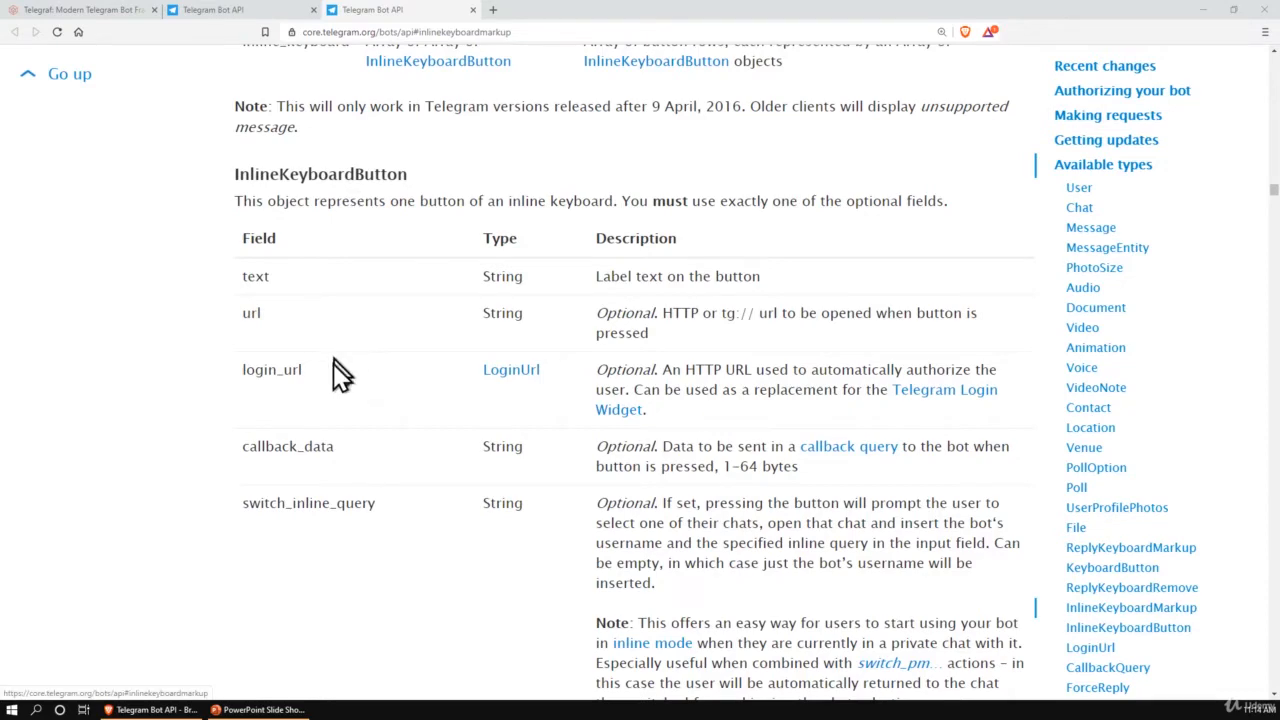
# Scroll the InlineKeyboardButton table down to the switch_inline_query_current_chat row.
pyautogui.scroll(-3)
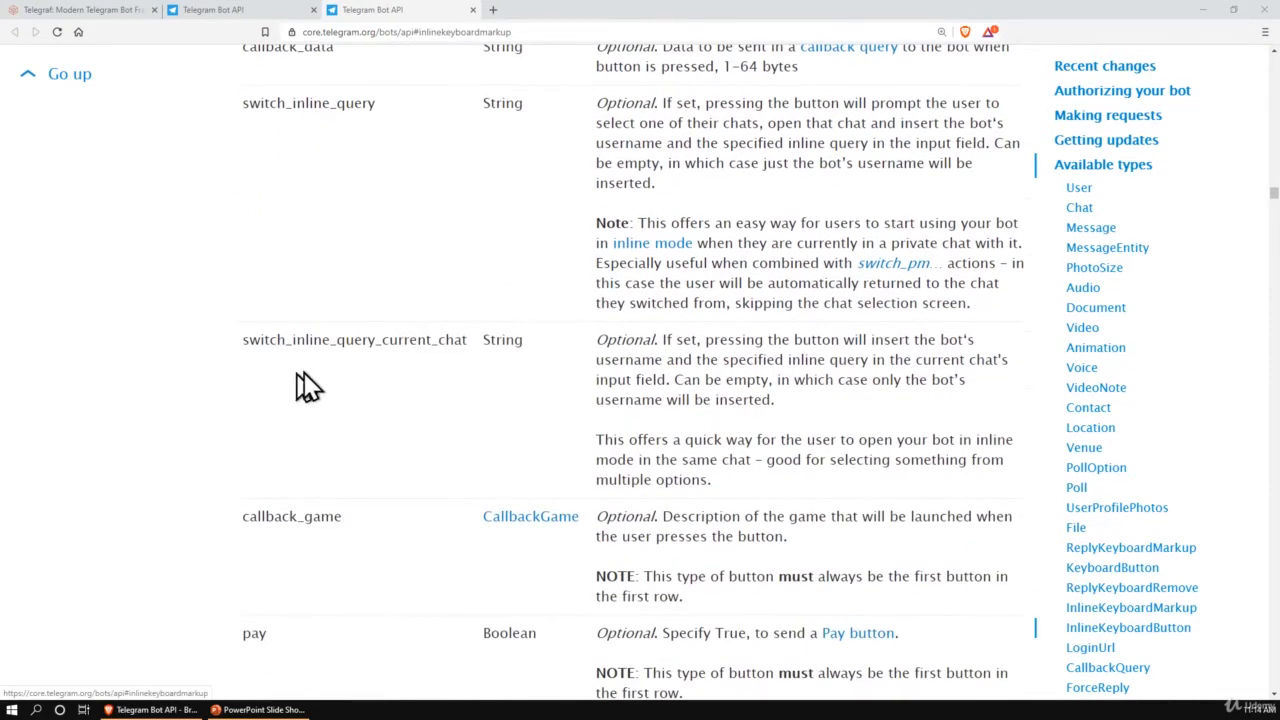
pyautogui.moveTo(384, 384)
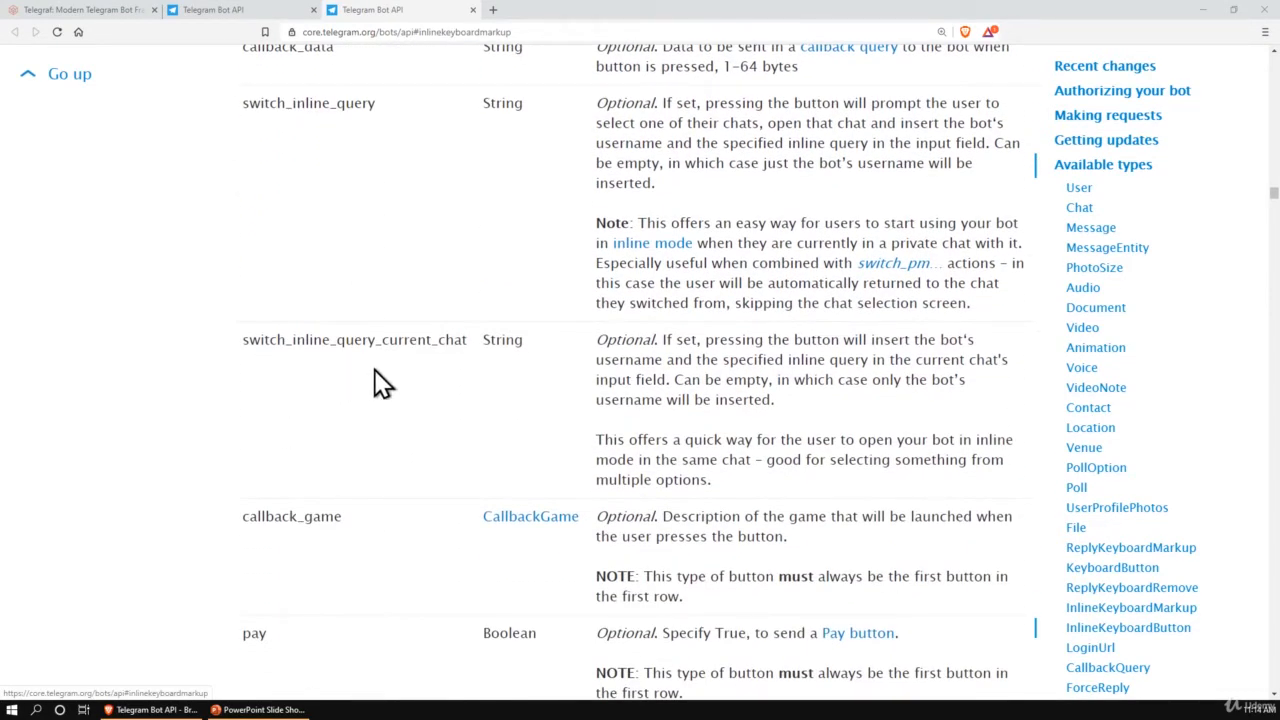
# Switch to the slide show showing the Switch Inline Query Current Chat diagram.
pyautogui.click(258, 708)
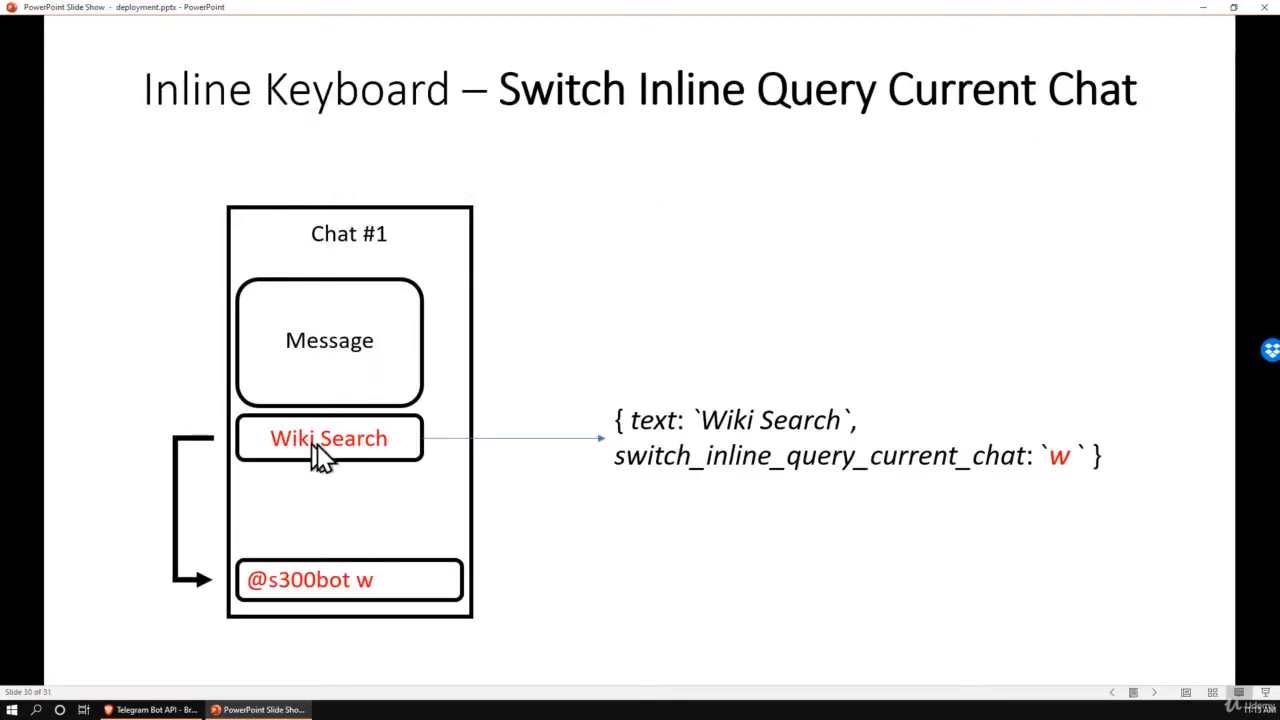
pyautogui.moveTo(356, 424)
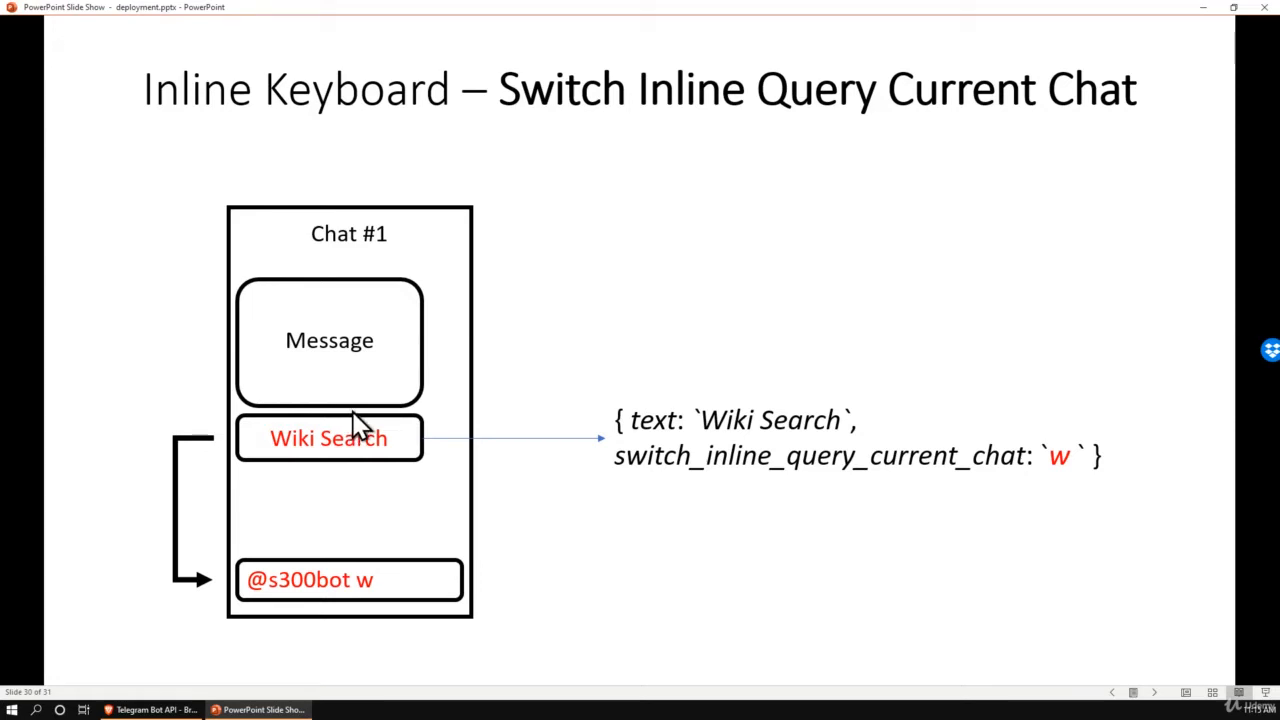
pyautogui.moveTo(420, 444)
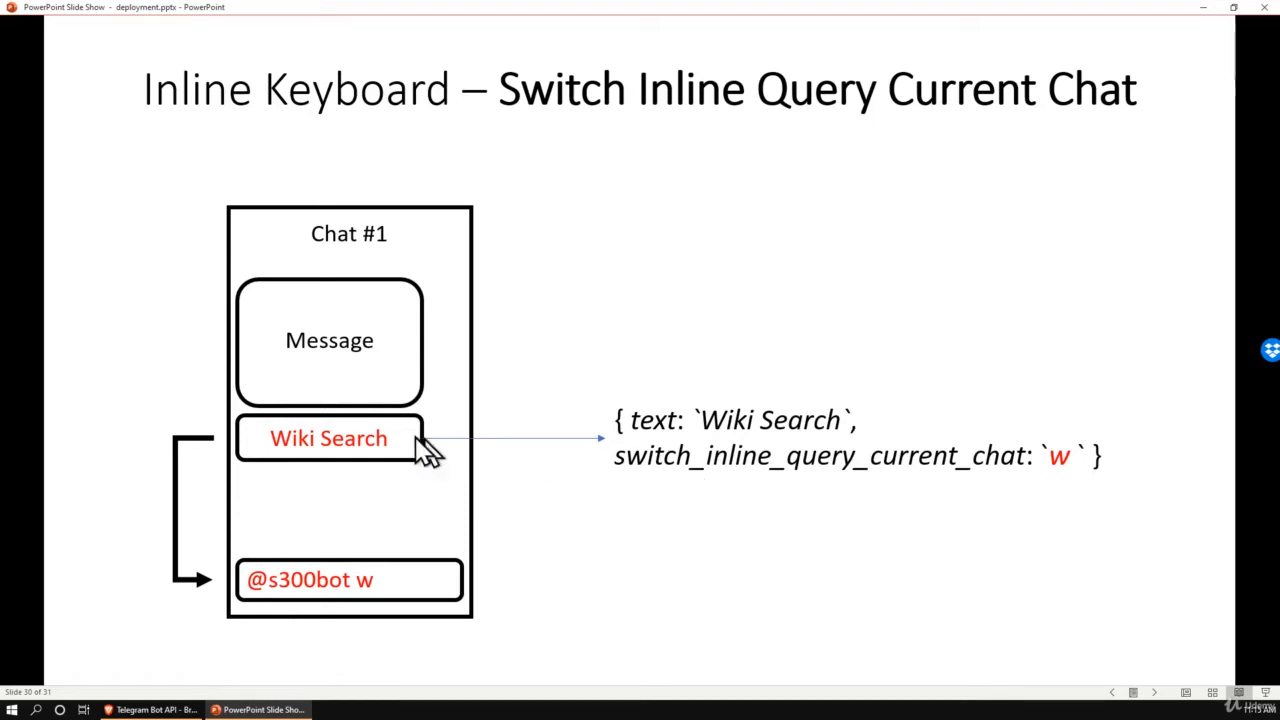
pyautogui.moveTo(428, 470)
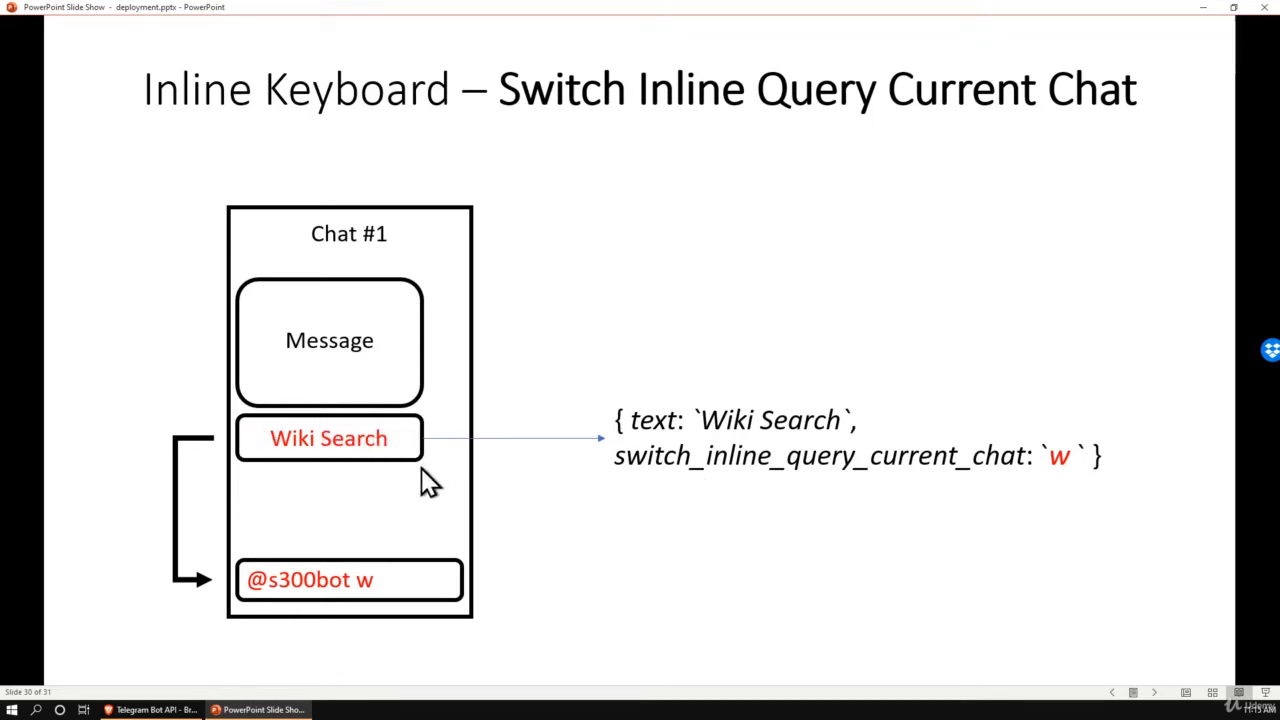
pyautogui.moveTo(316, 608)
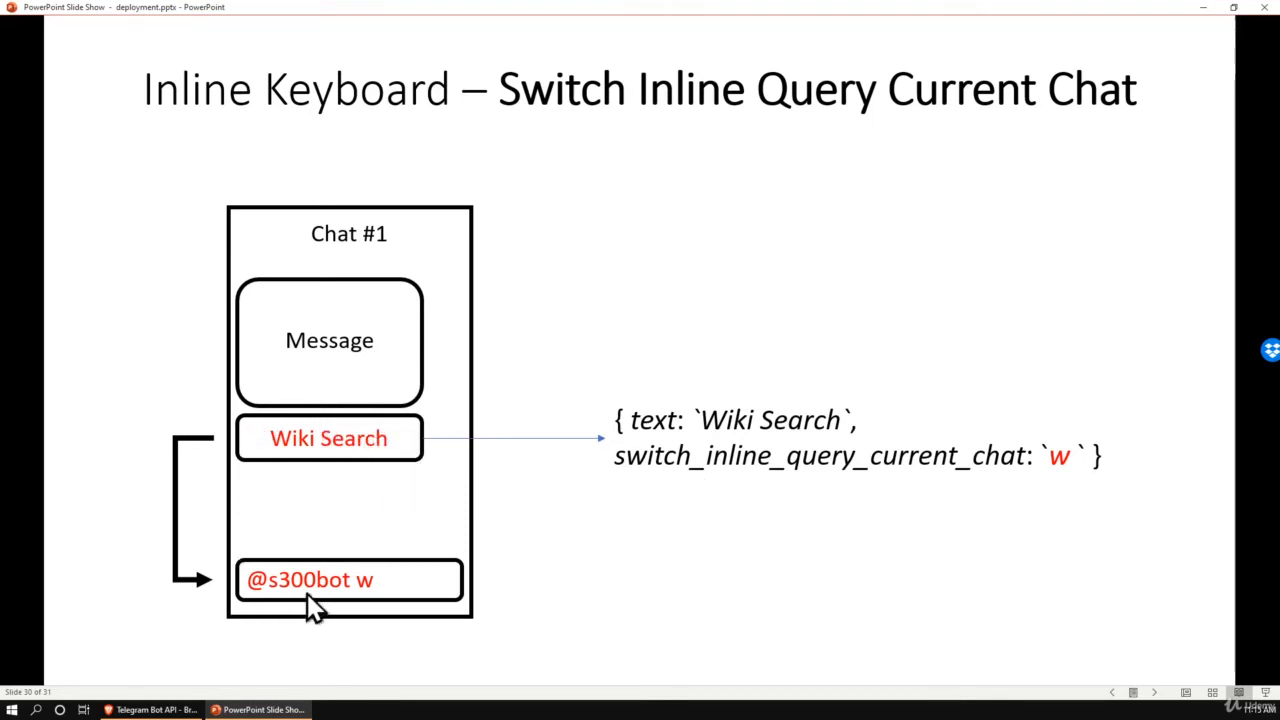
pyautogui.moveTo(288, 608)
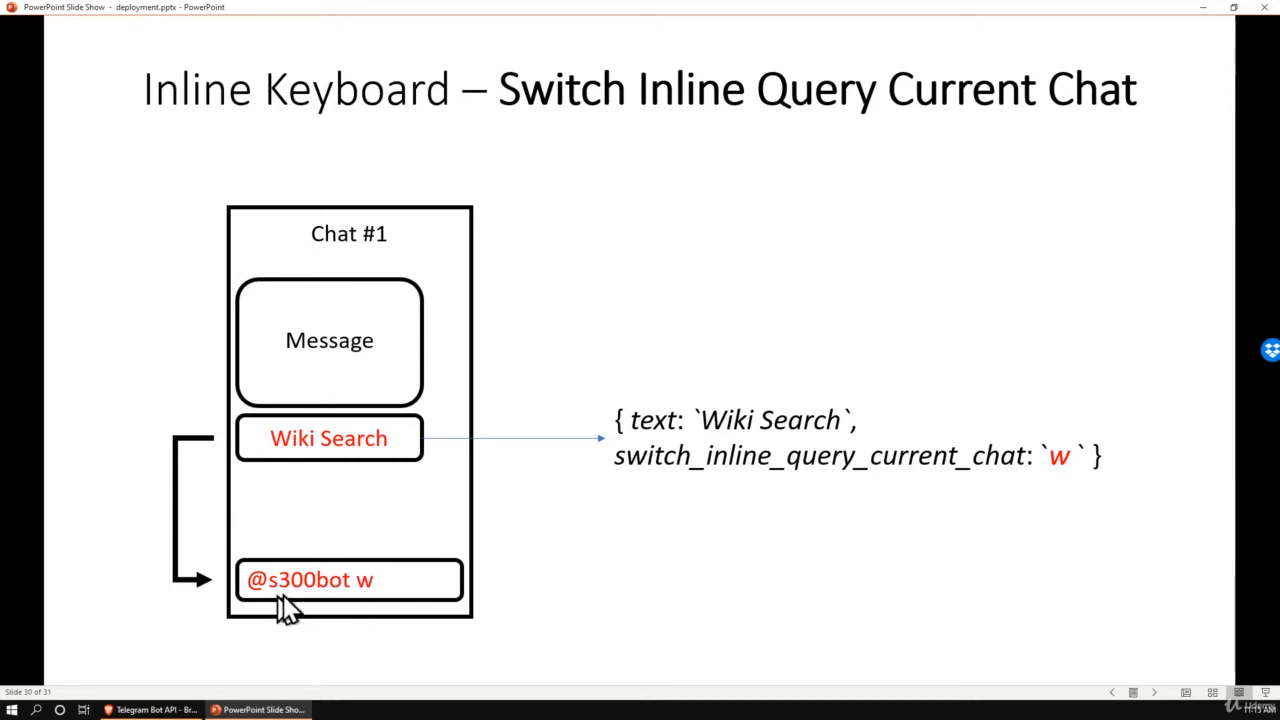
pyautogui.moveTo(804, 530)
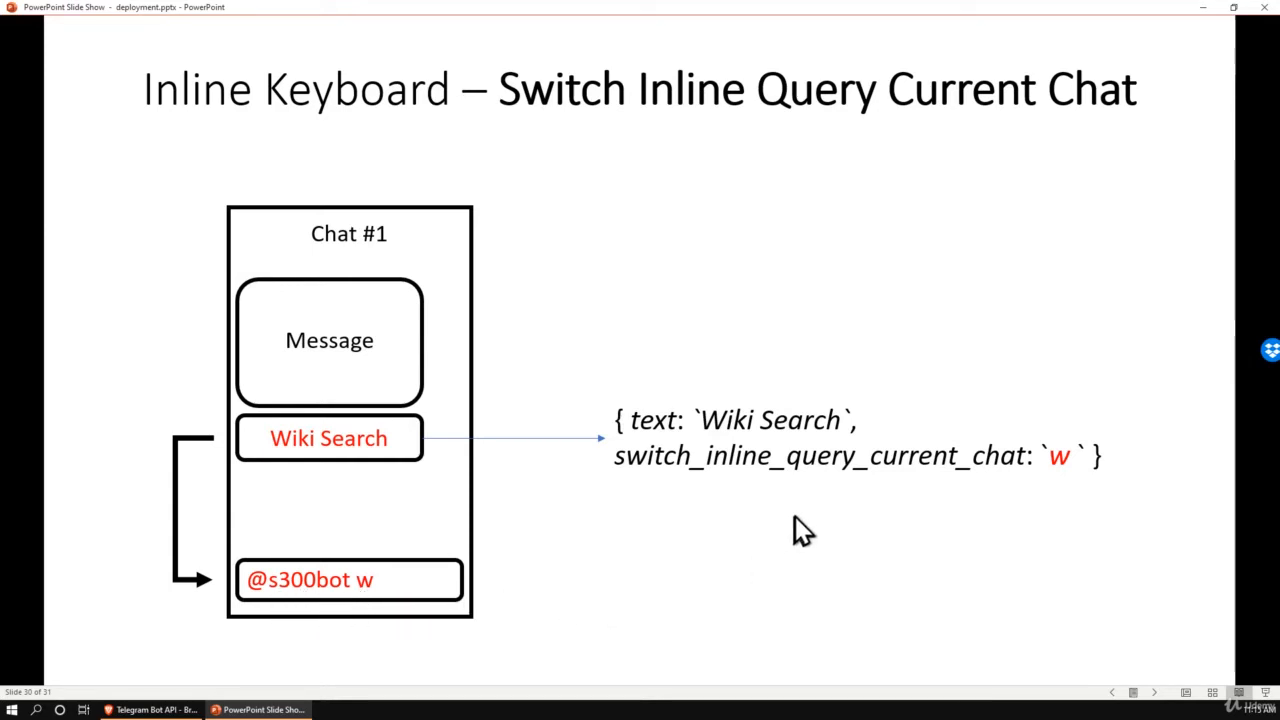
pyautogui.moveTo(1044, 492)
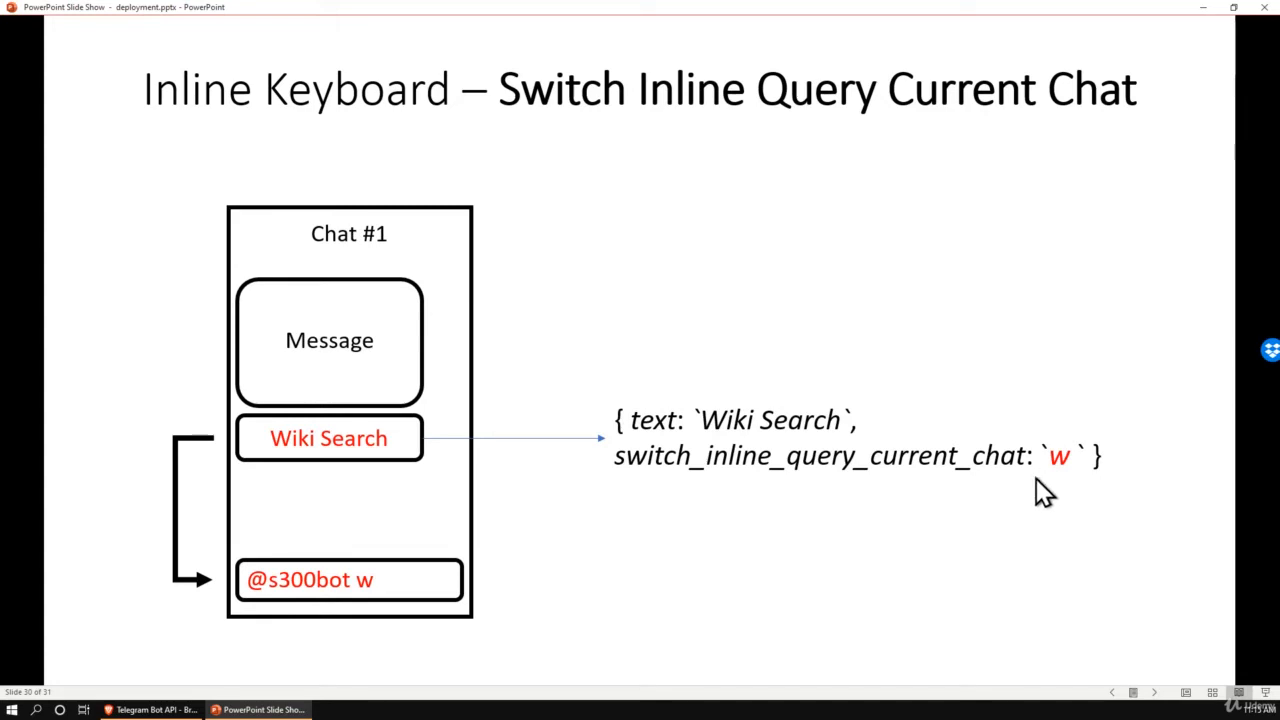
pyautogui.moveTo(390, 450)
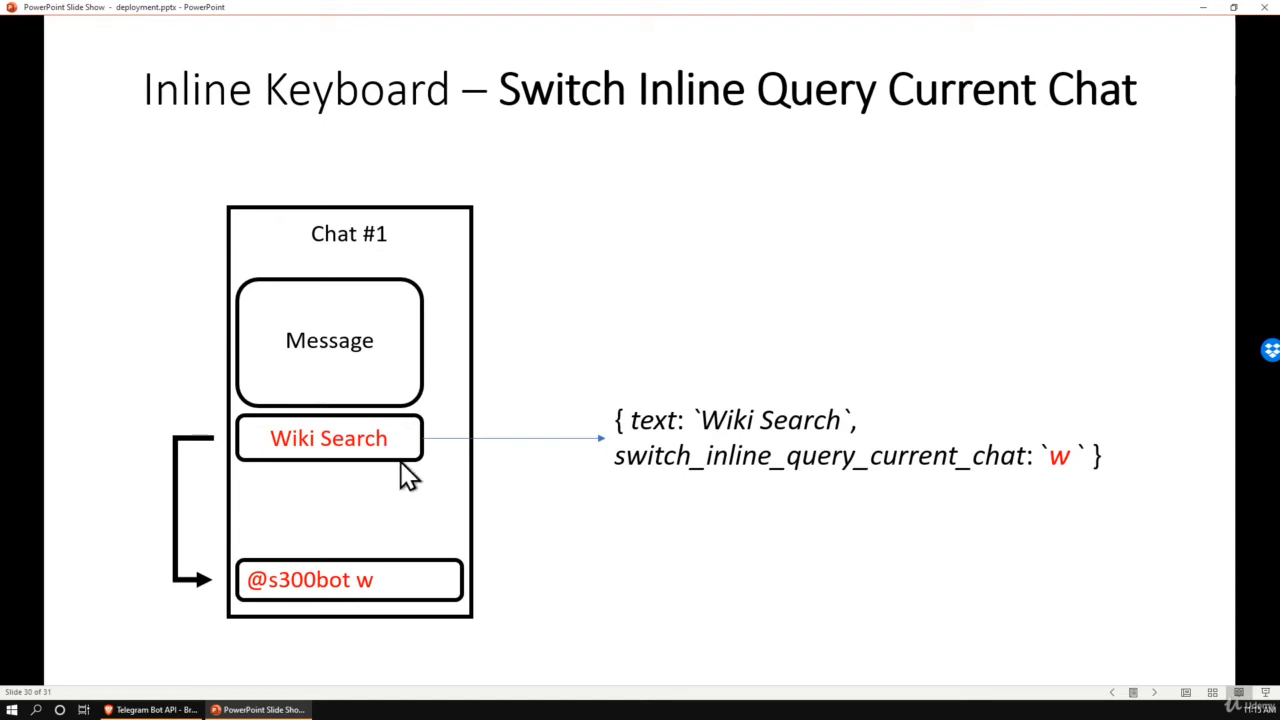
pyautogui.moveTo(372, 470)
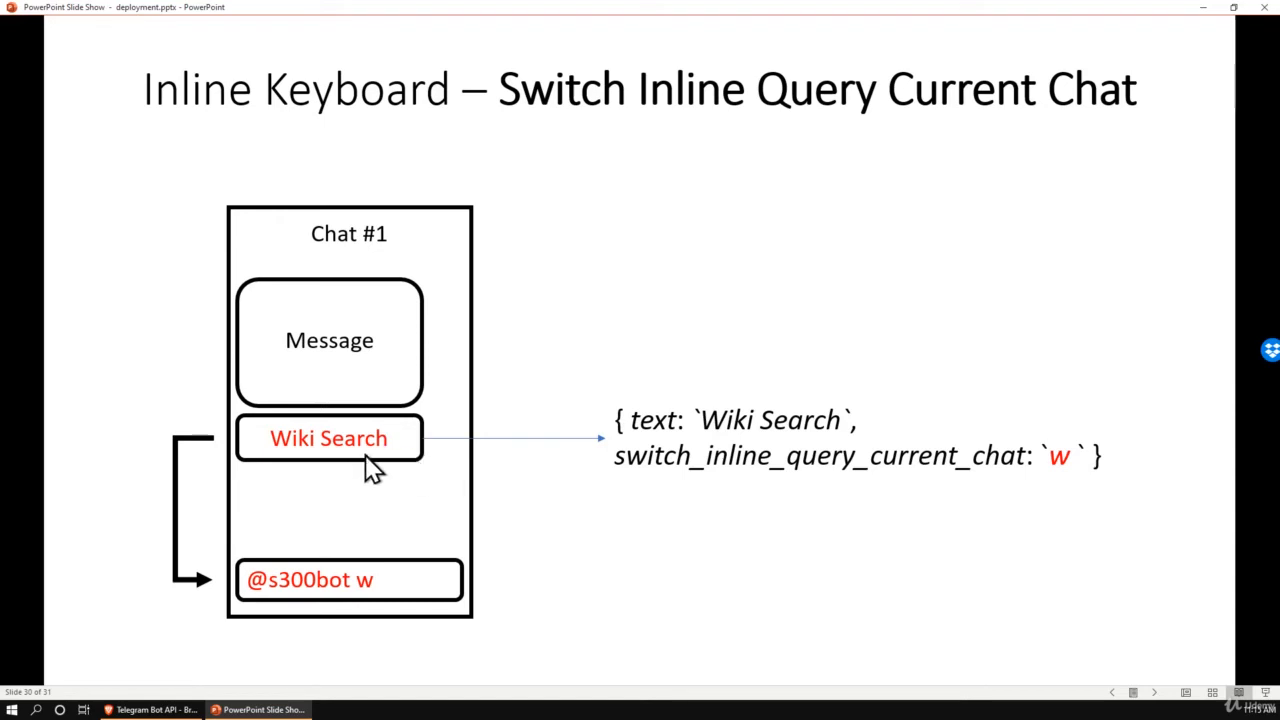
pyautogui.moveTo(332, 476)
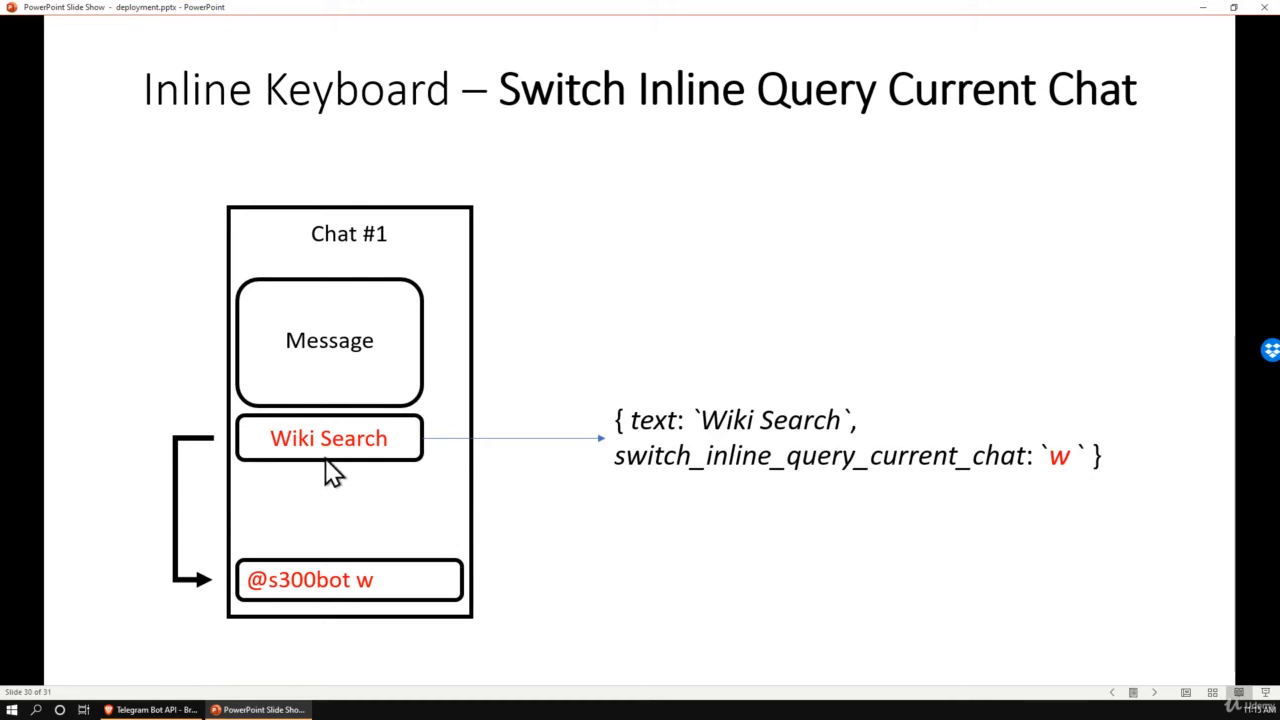
pyautogui.moveTo(388, 598)
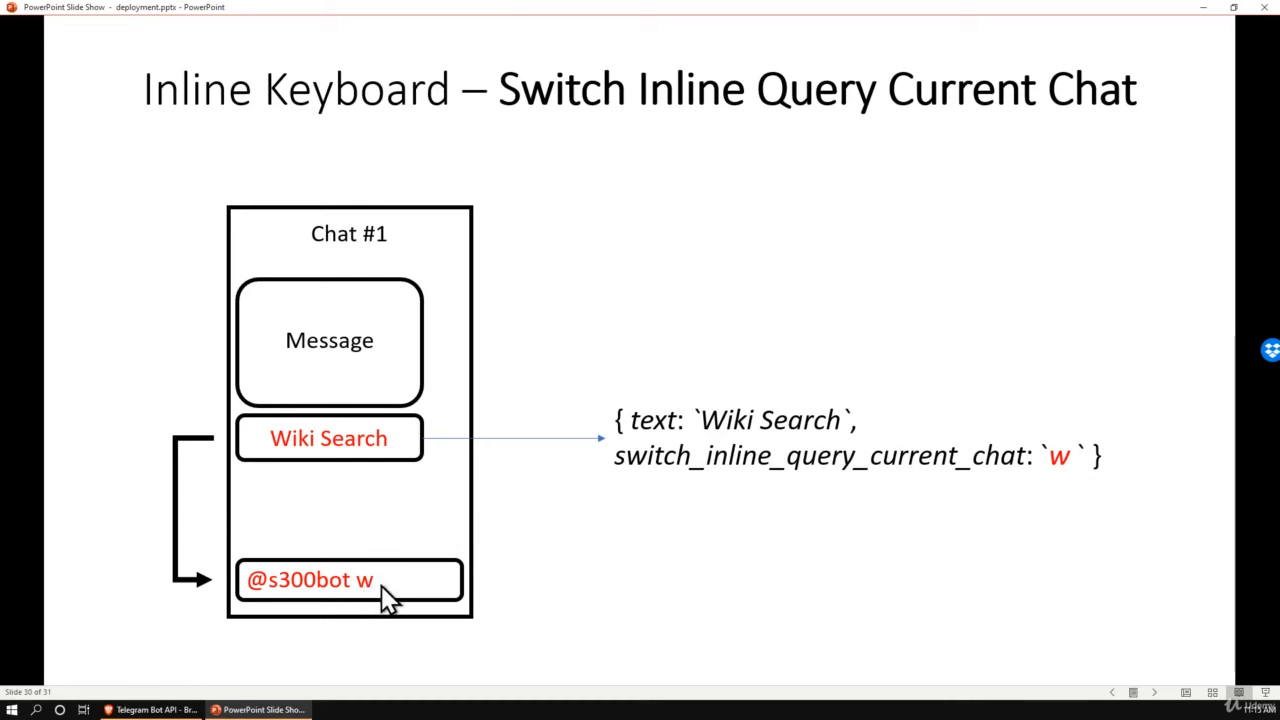
pyautogui.moveTo(1048, 460)
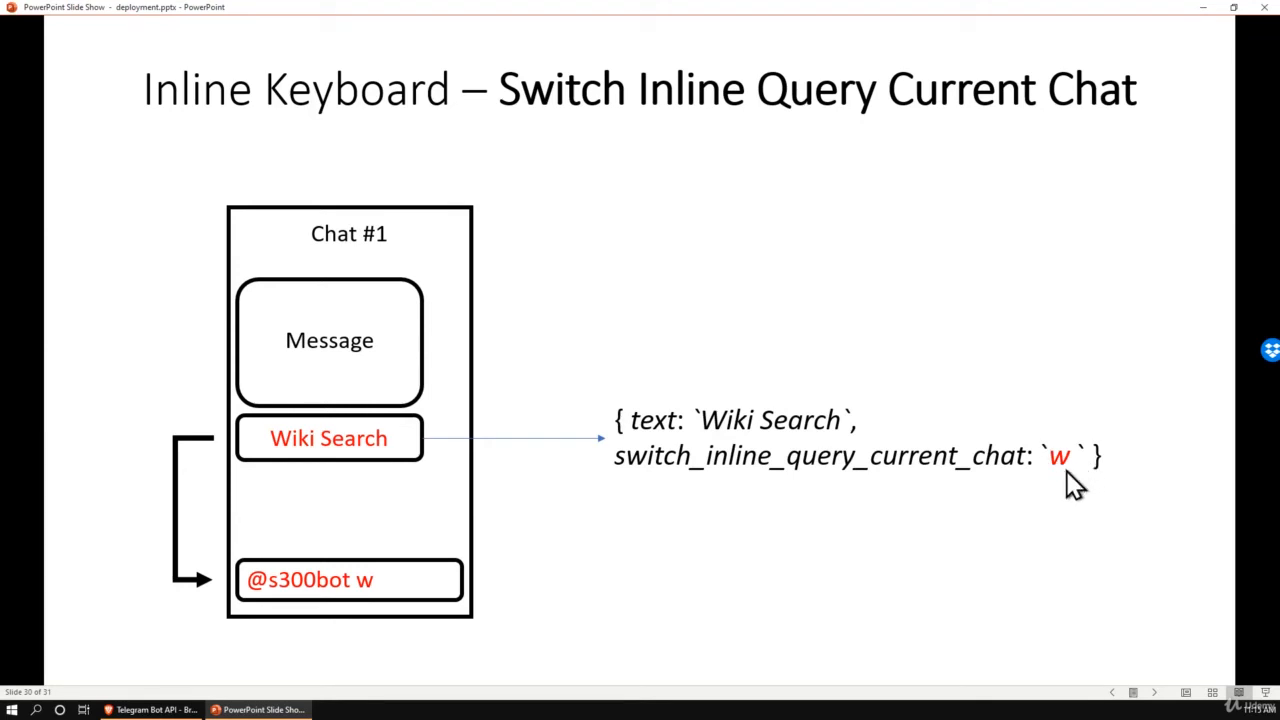
pyautogui.moveTo(398, 608)
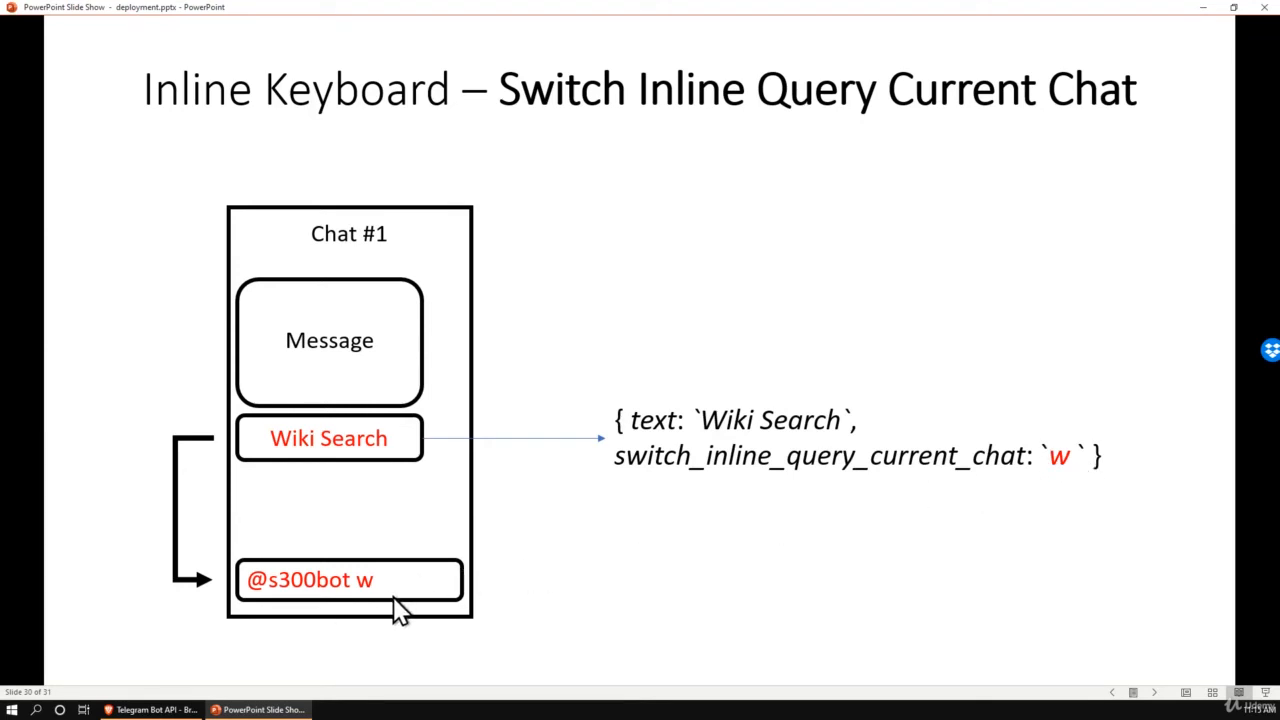
pyautogui.moveTo(402, 616)
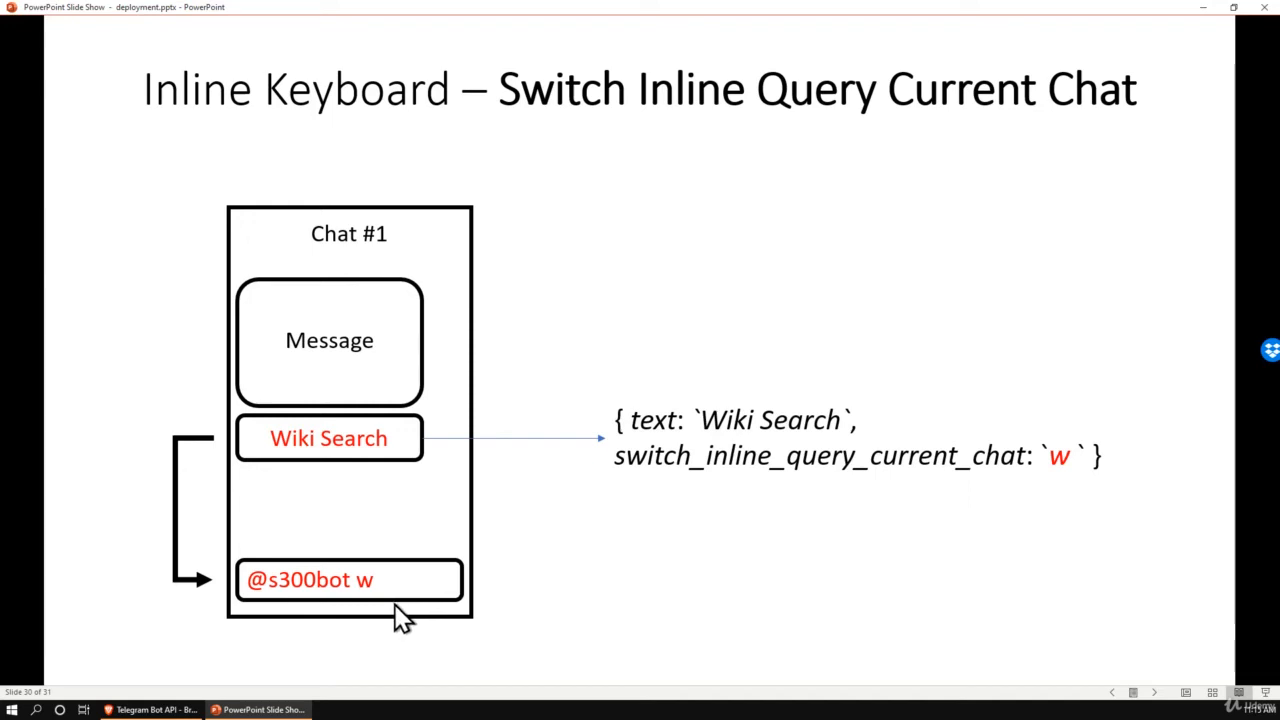
pyautogui.moveTo(458, 612)
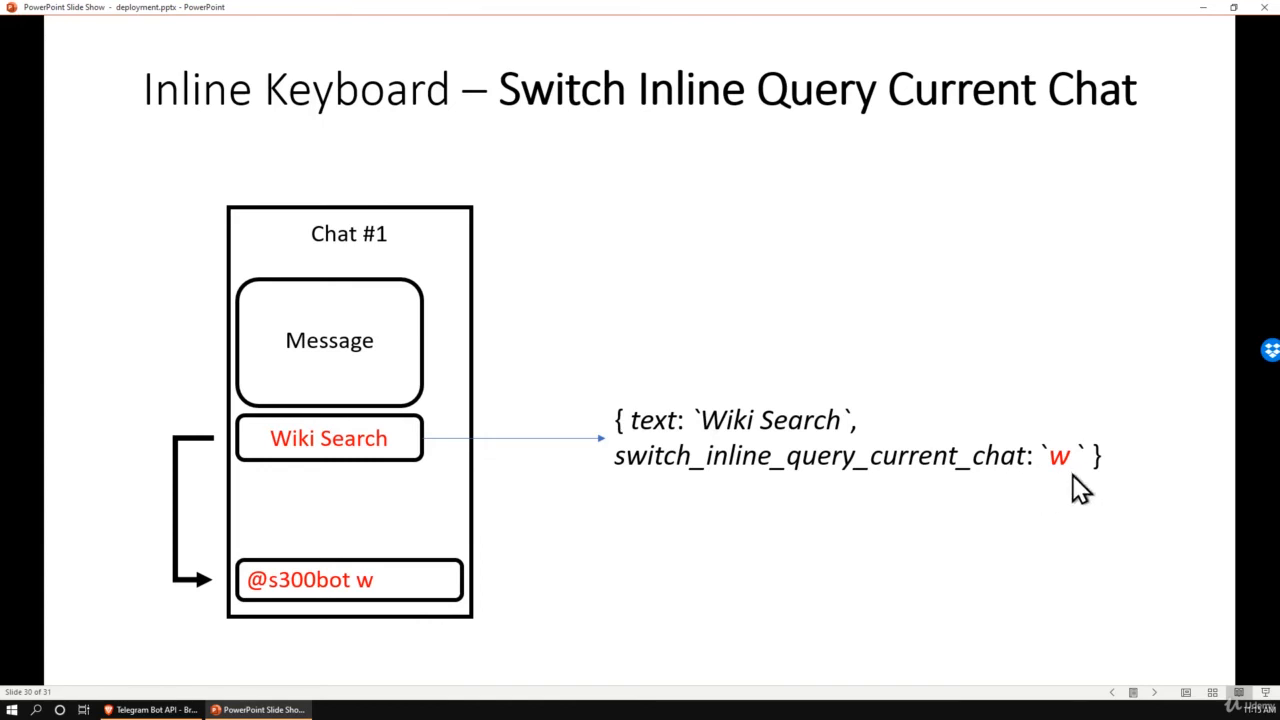
pyautogui.moveTo(352, 486)
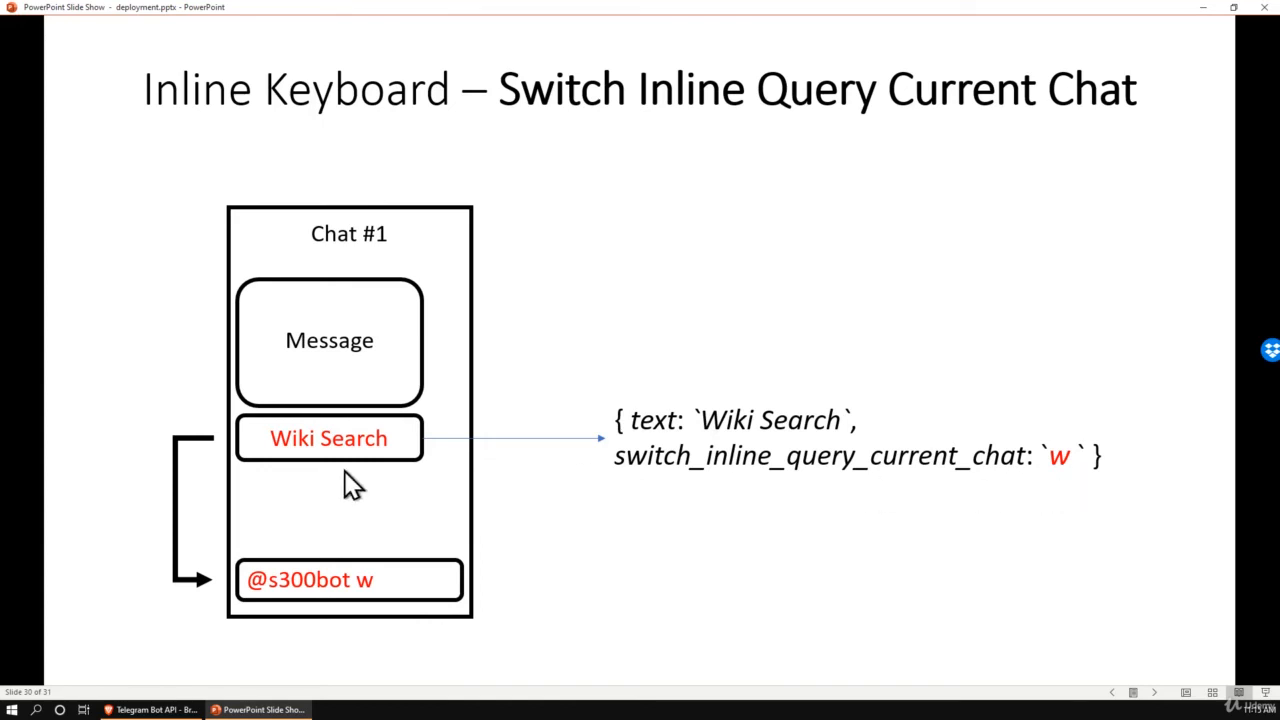
pyautogui.moveTo(252, 600)
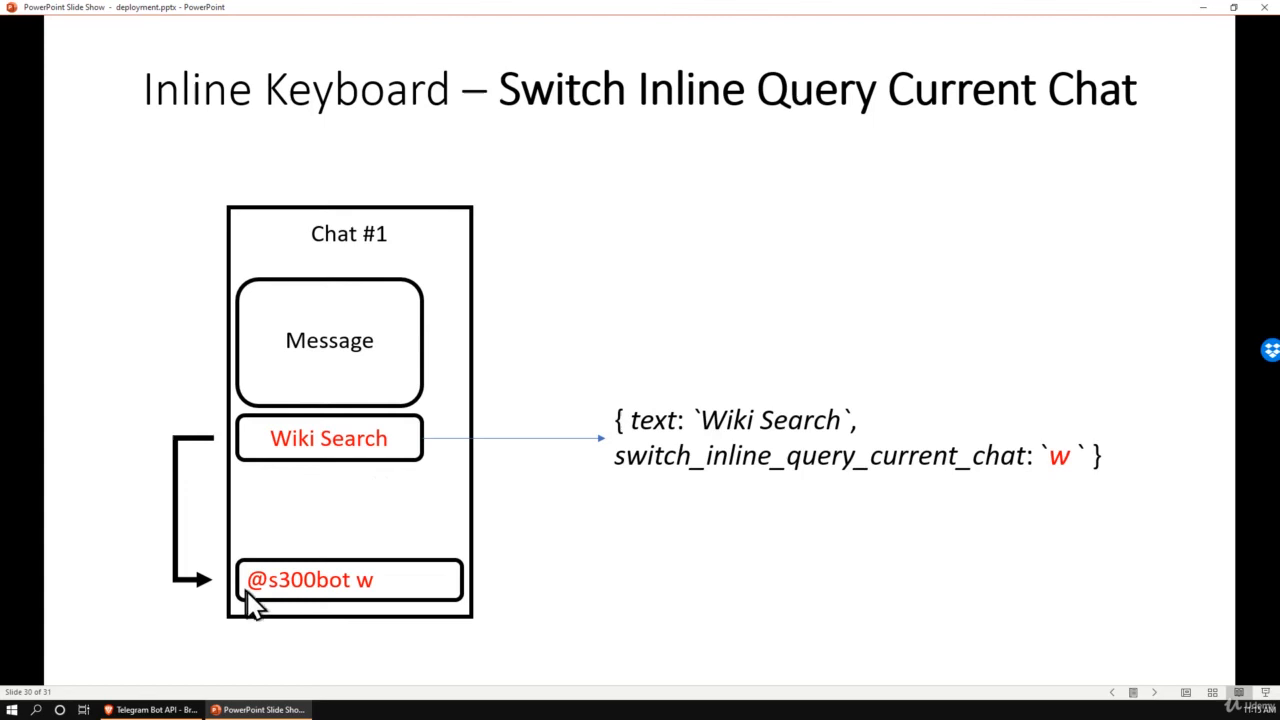
pyautogui.moveTo(350, 596)
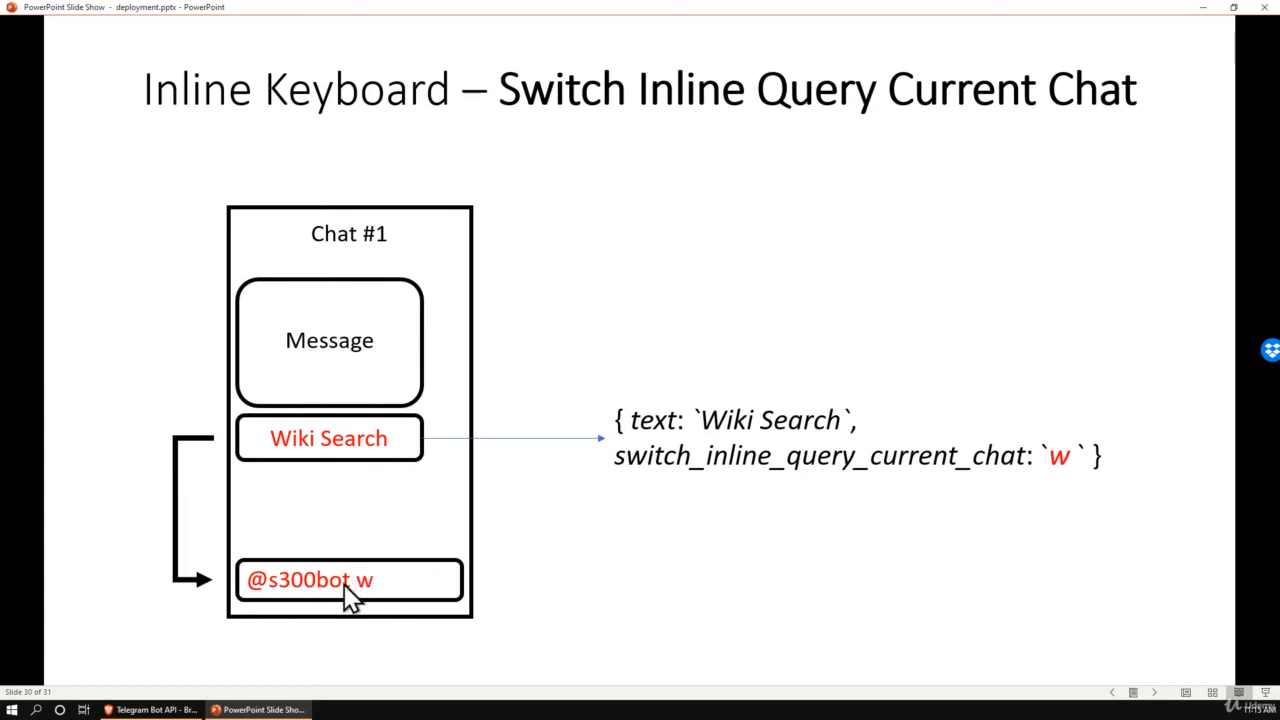
pyautogui.moveTo(344, 596)
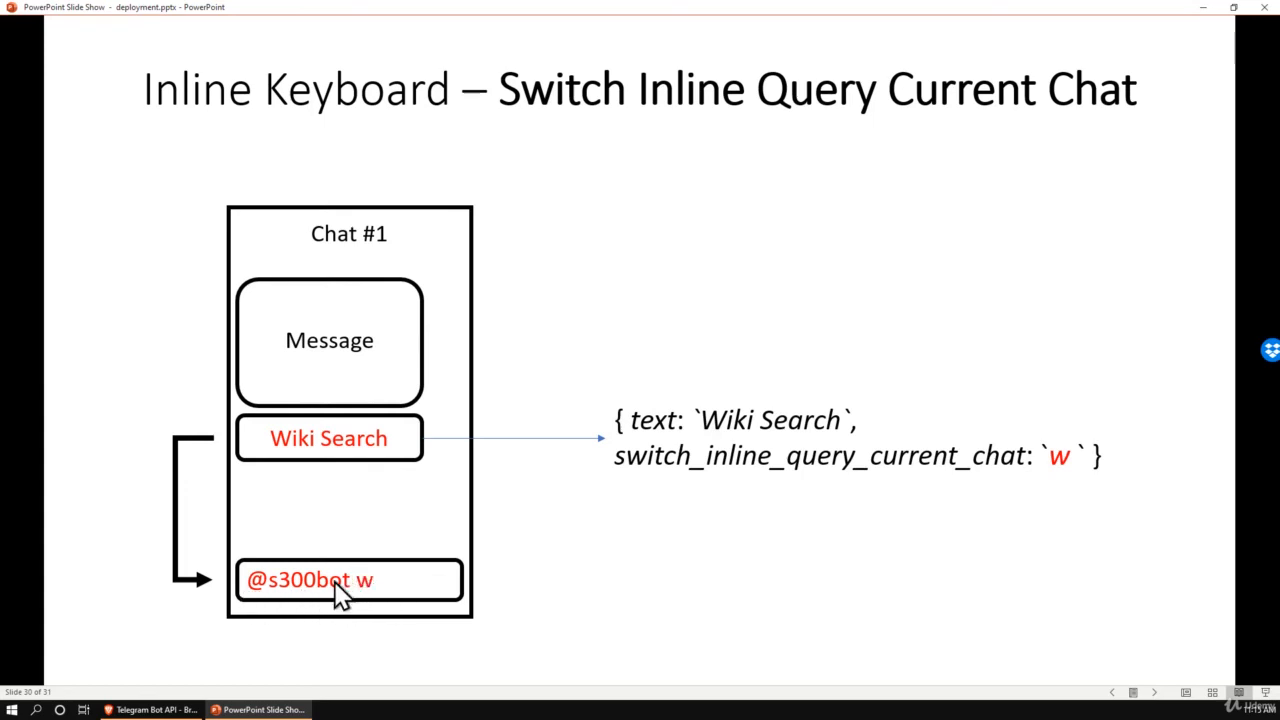